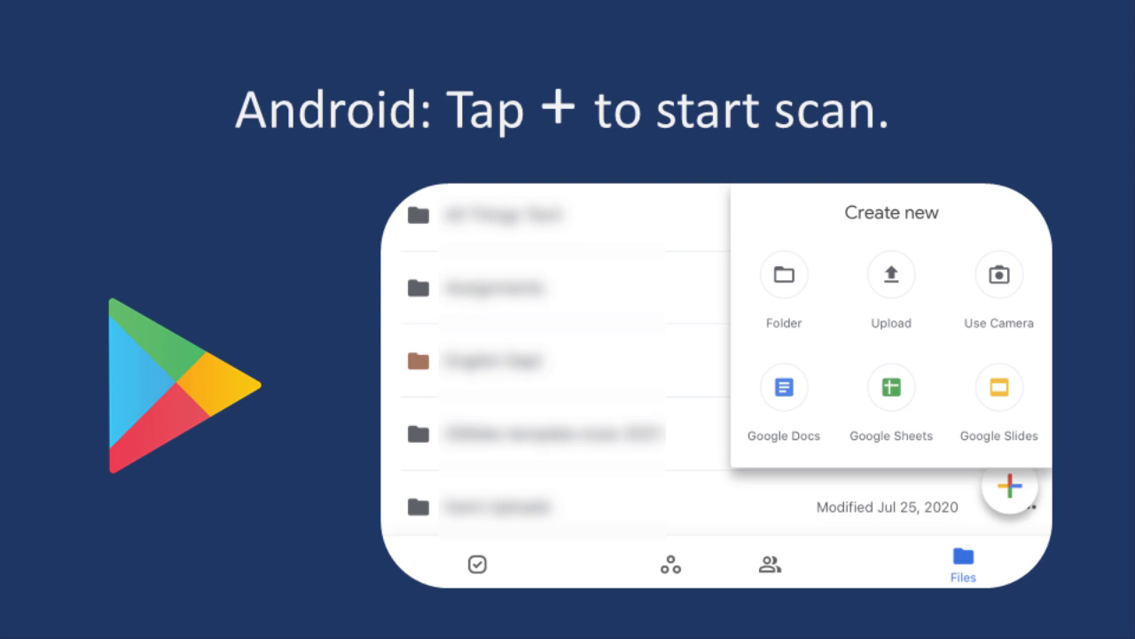
Start a document scan from the note's camera icon, framing the Grammar is Power! page
left_click(1009, 486)
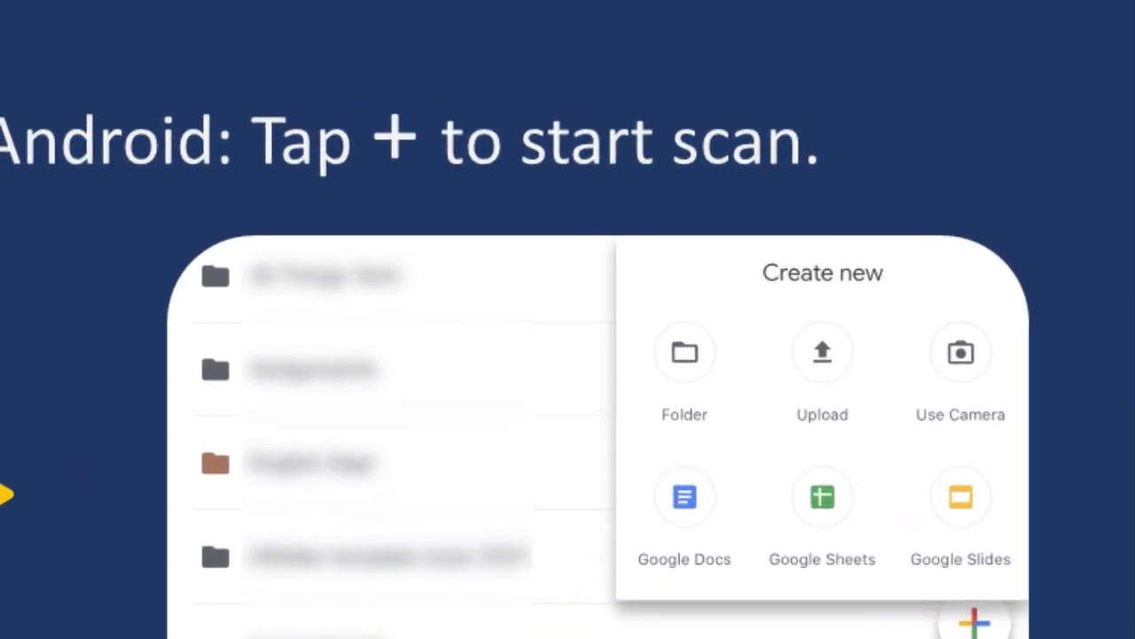
left_click(960, 354)
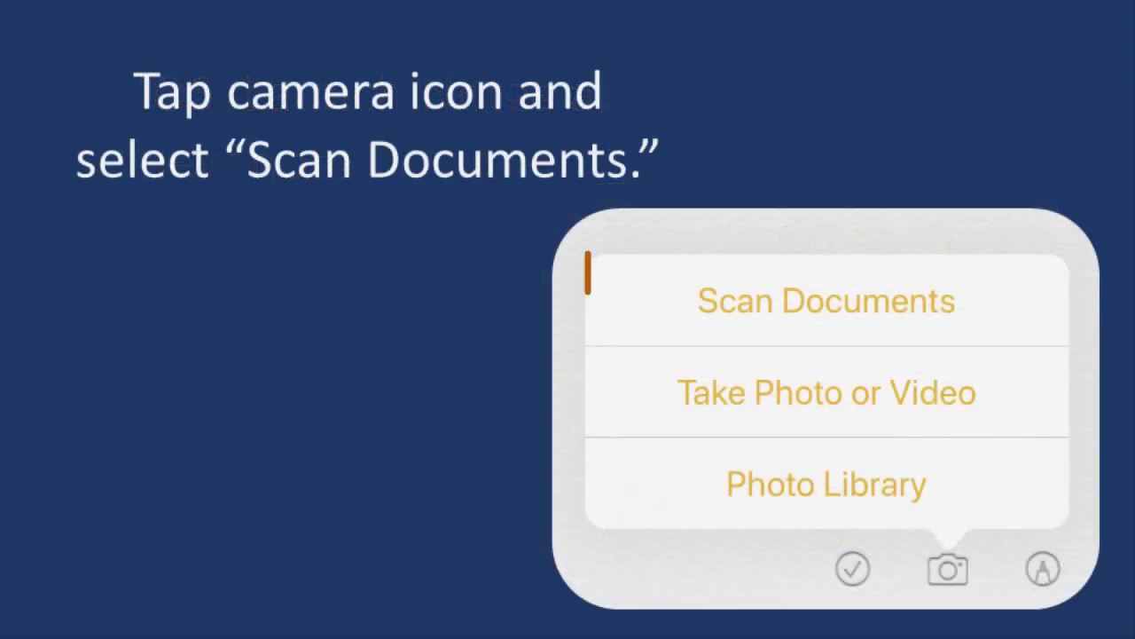
left_click(825, 300)
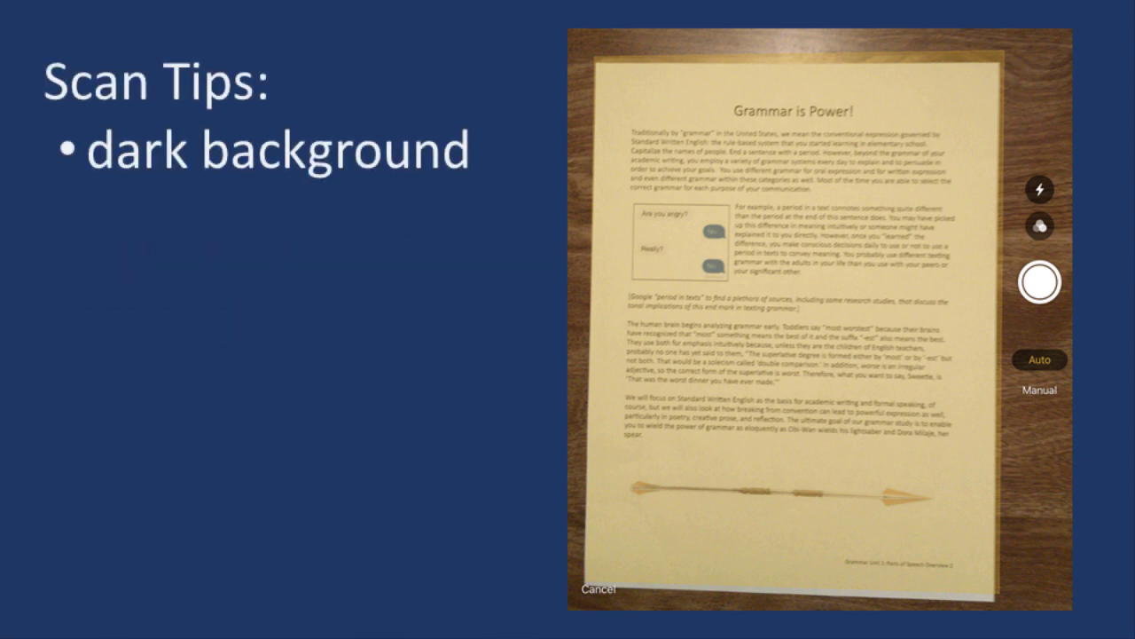
key("right")
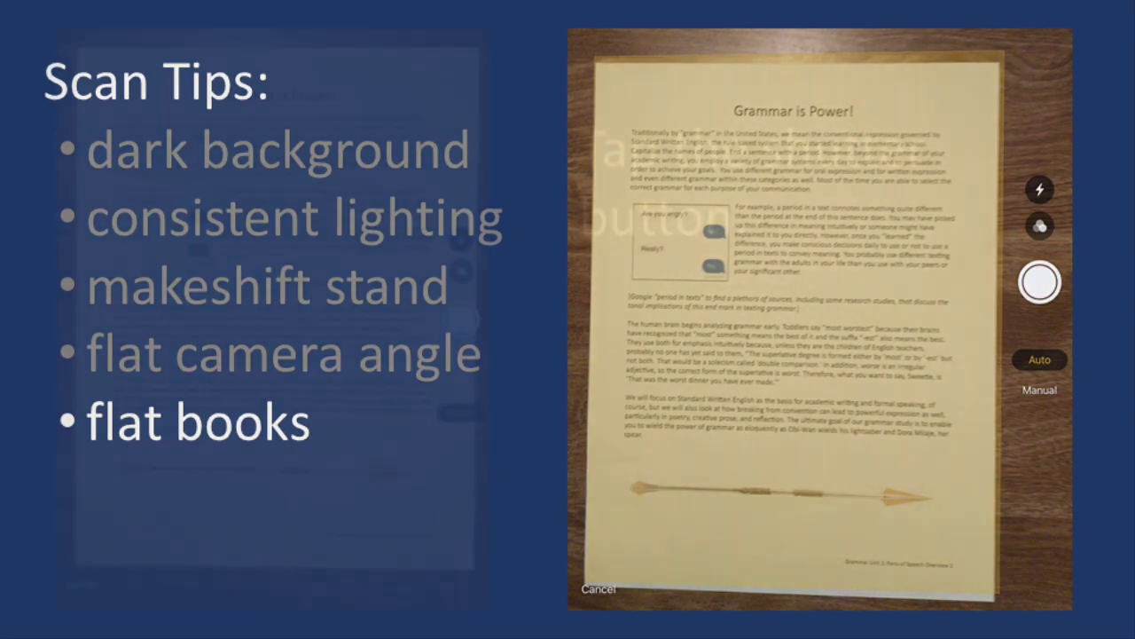
left_click(1039, 281)
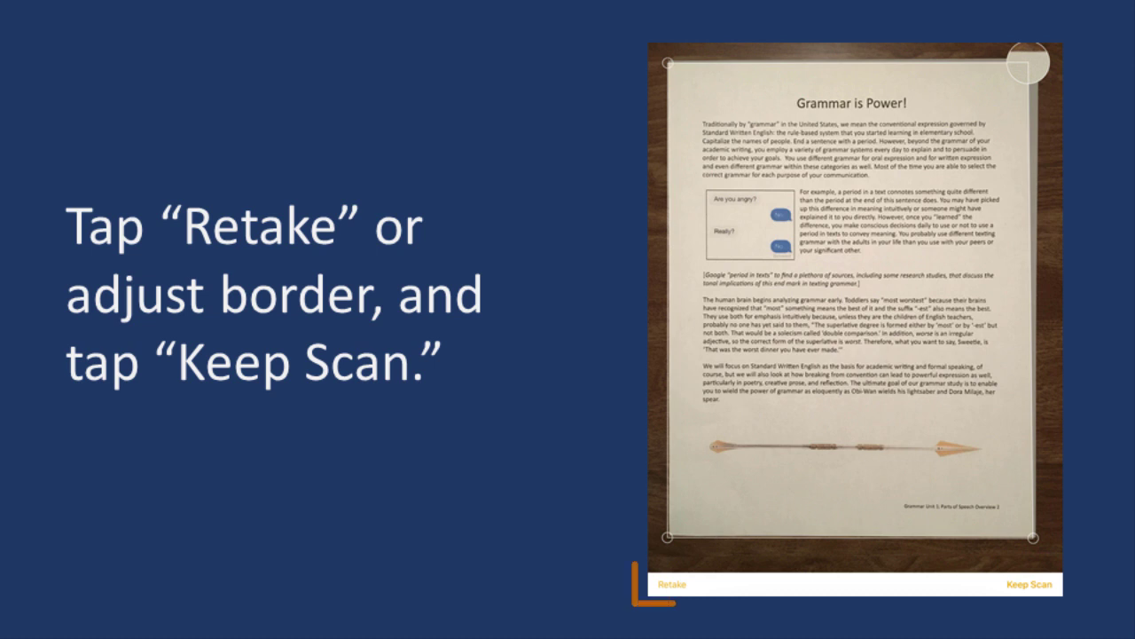
Keep the first scanned page and capture the remaining pages, three pages in total
left_click(676, 583)
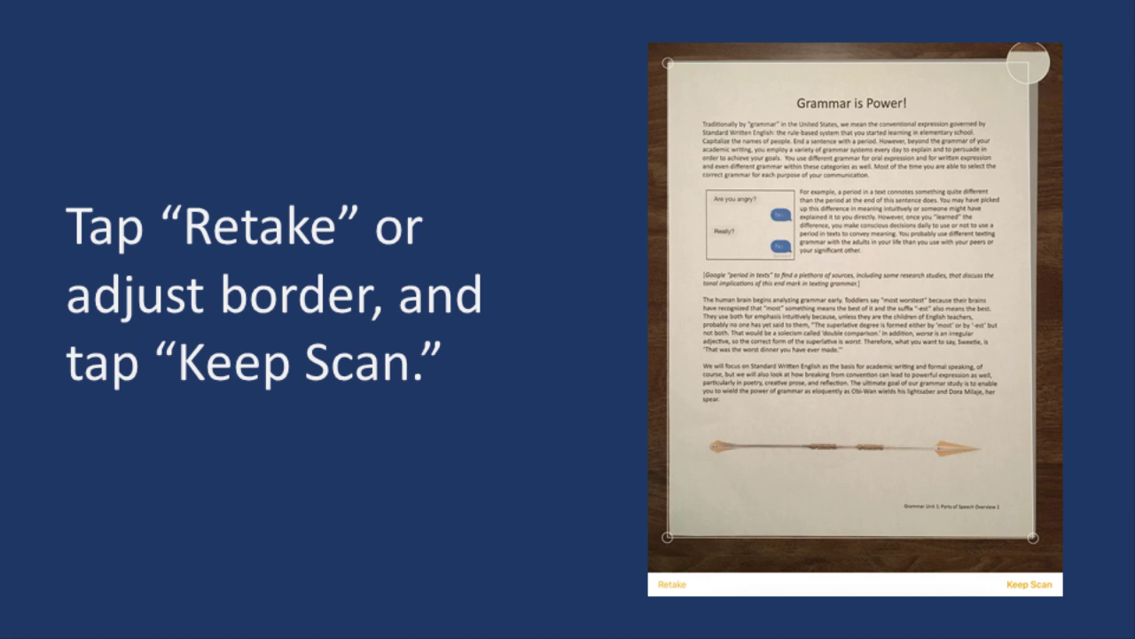
left_click(1030, 584)
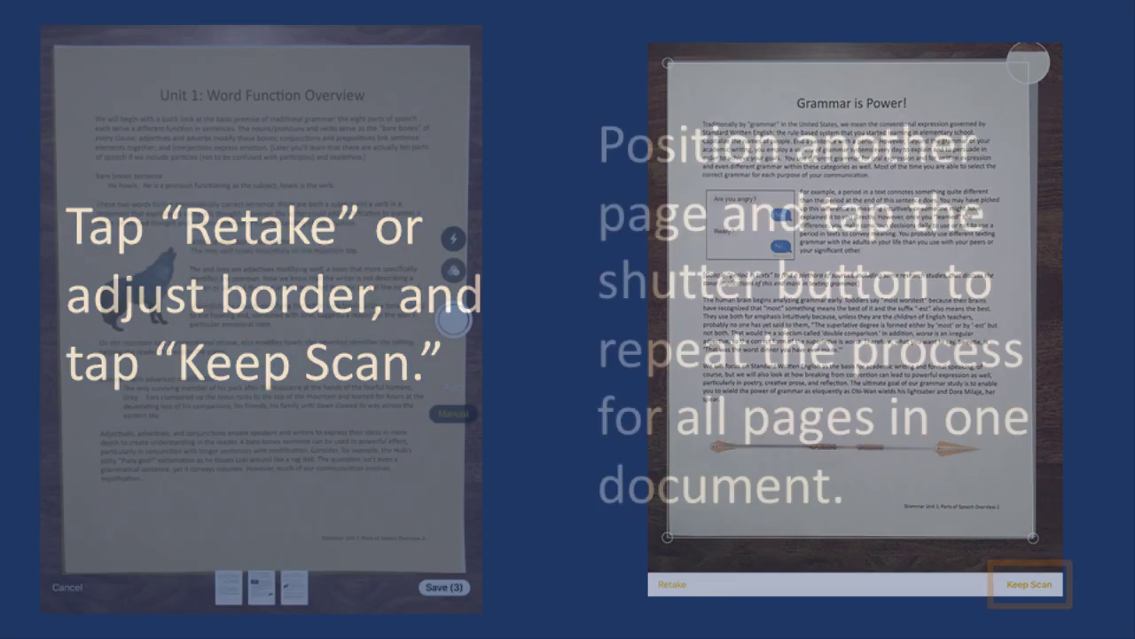
left_click(1026, 584)
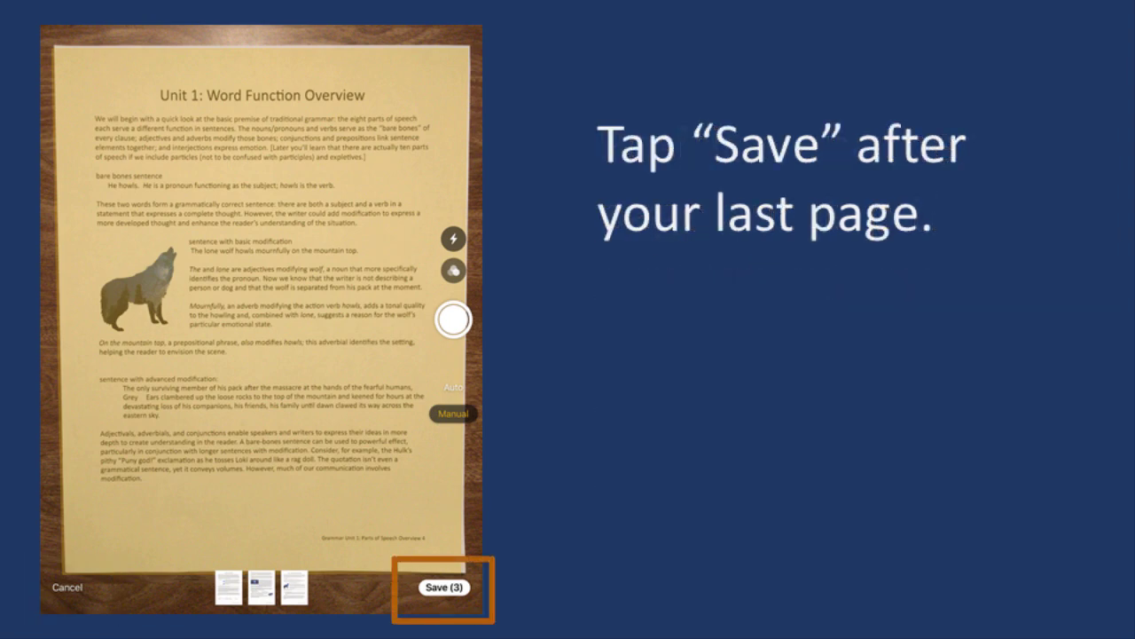
Save the three scanned pages and return to the Grammar is Power! note
left_click(447, 587)
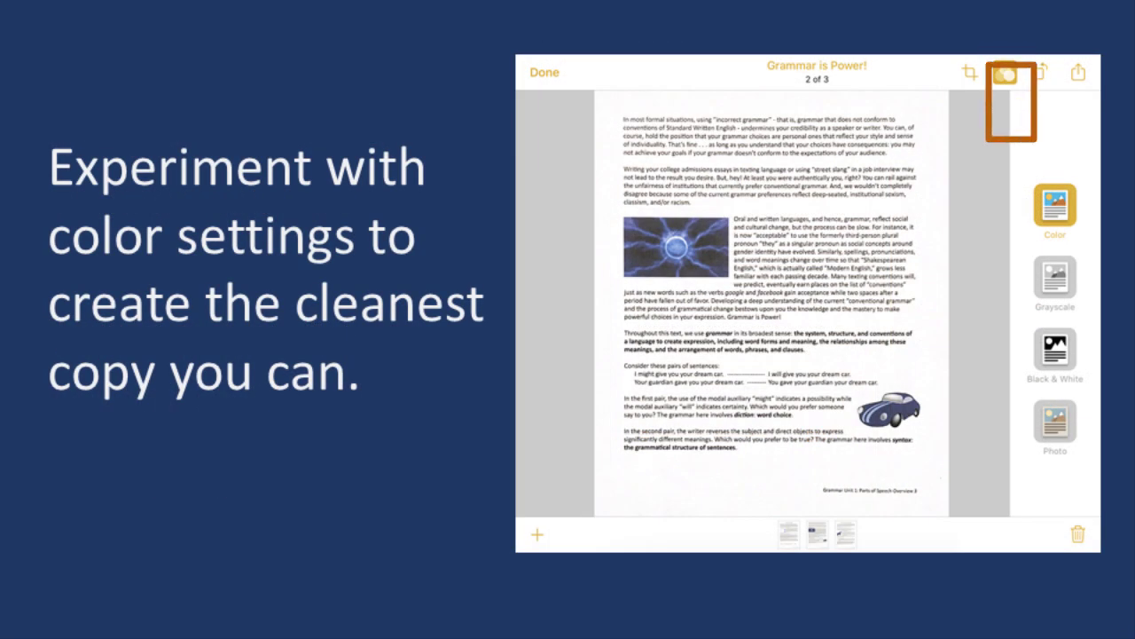
left_click(1032, 72)
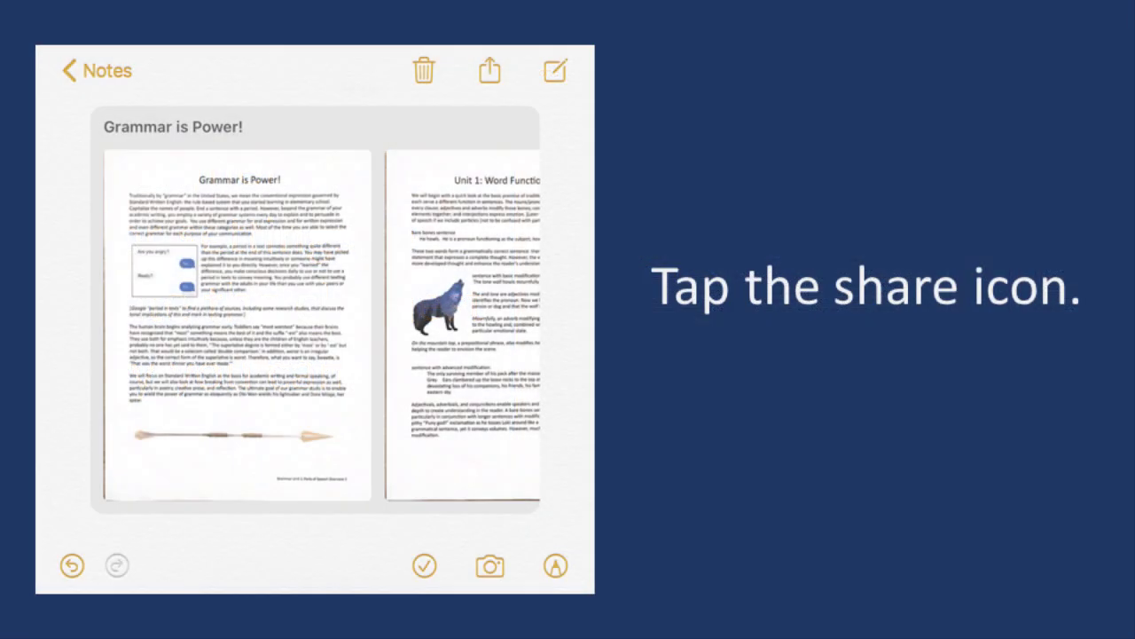
Open the share options for the Grammar is Power! note
left_click(465, 71)
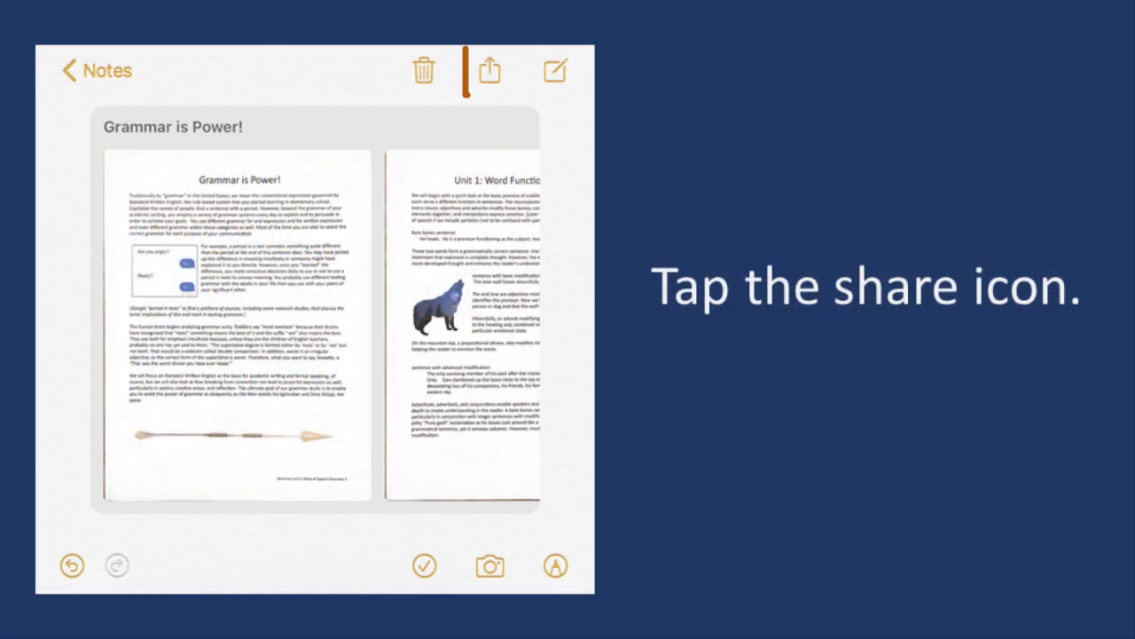
left_click(489, 71)
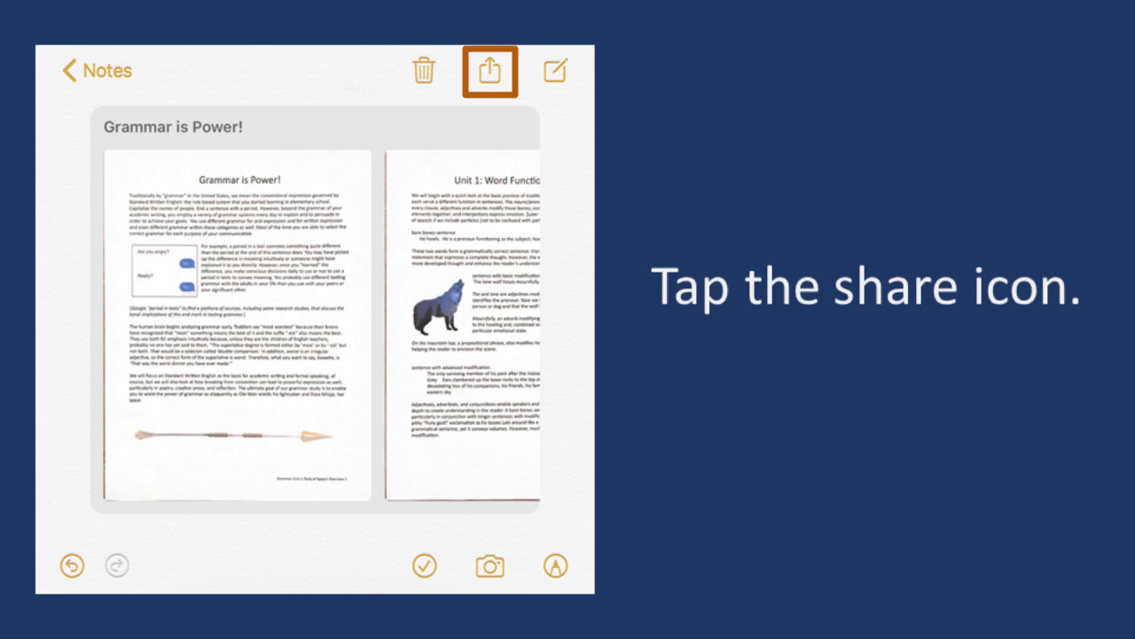
left_click(489, 71)
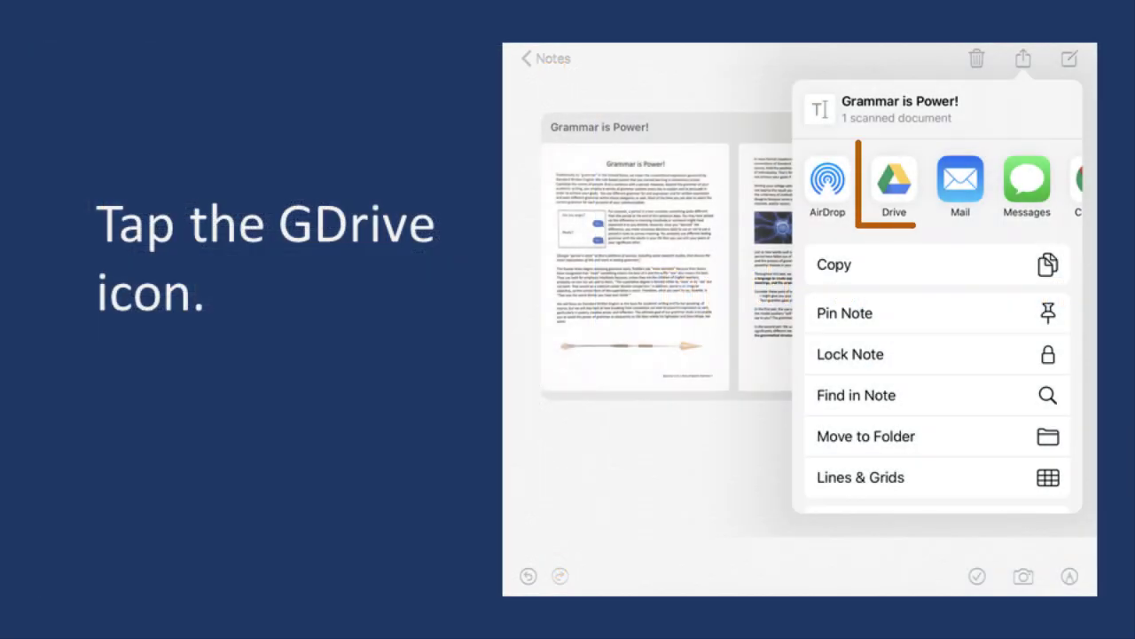
Send the scanned note to Google Drive as Grammar is Power!.pdf
left_click(894, 182)
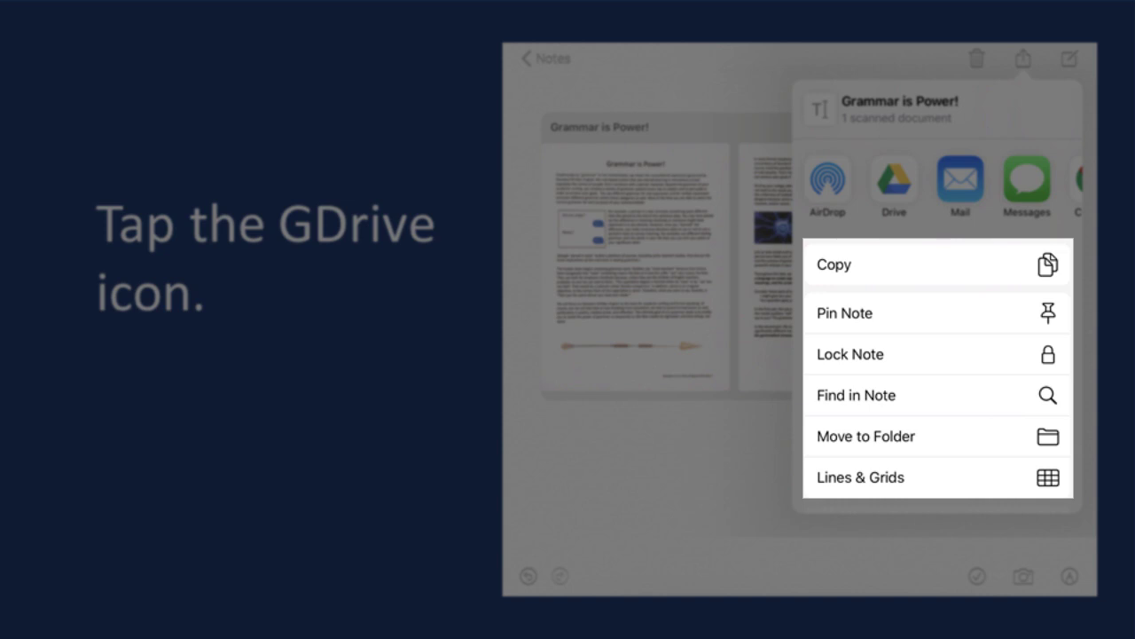
left_click(894, 184)
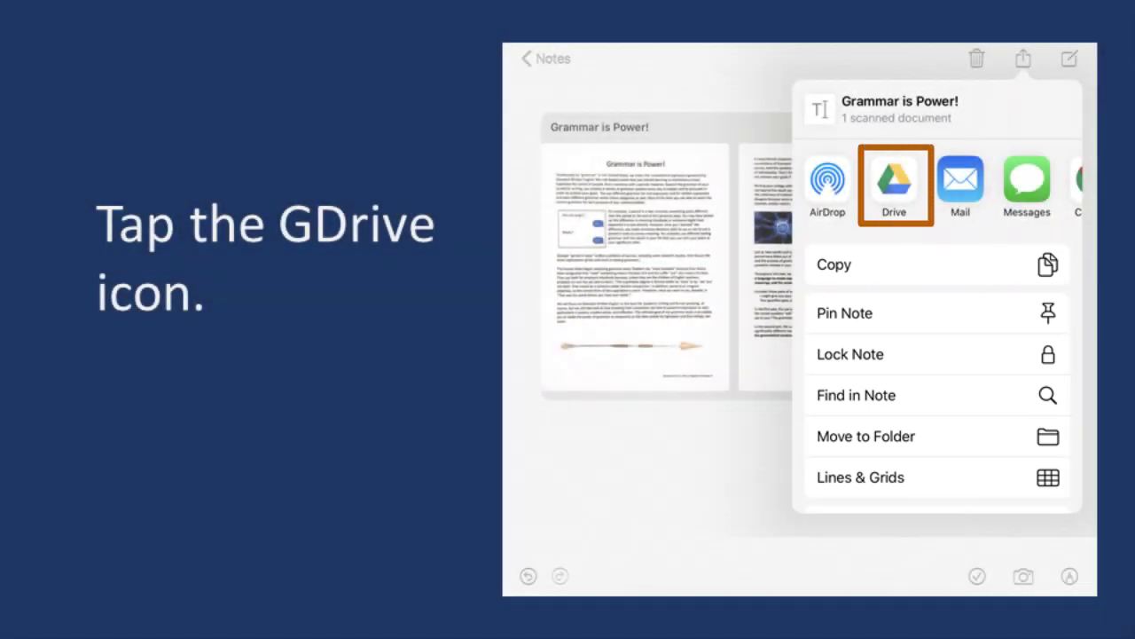
left_click(894, 182)
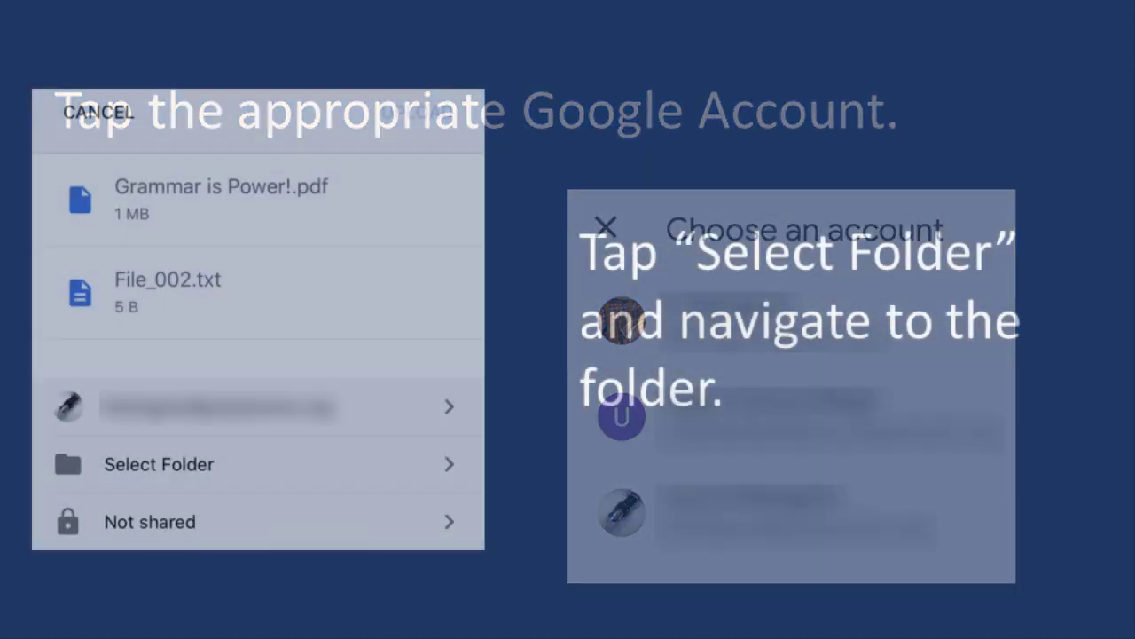
Choose the 4 Holding Files folder as the Google Drive destination
left_click(257, 464)
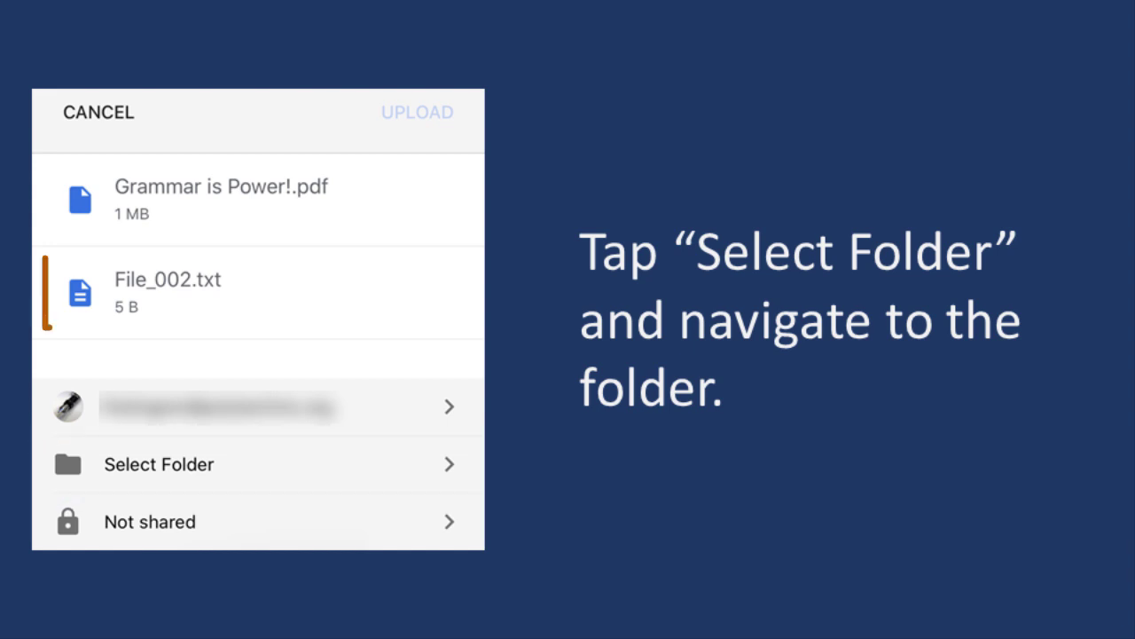
left_click(167, 291)
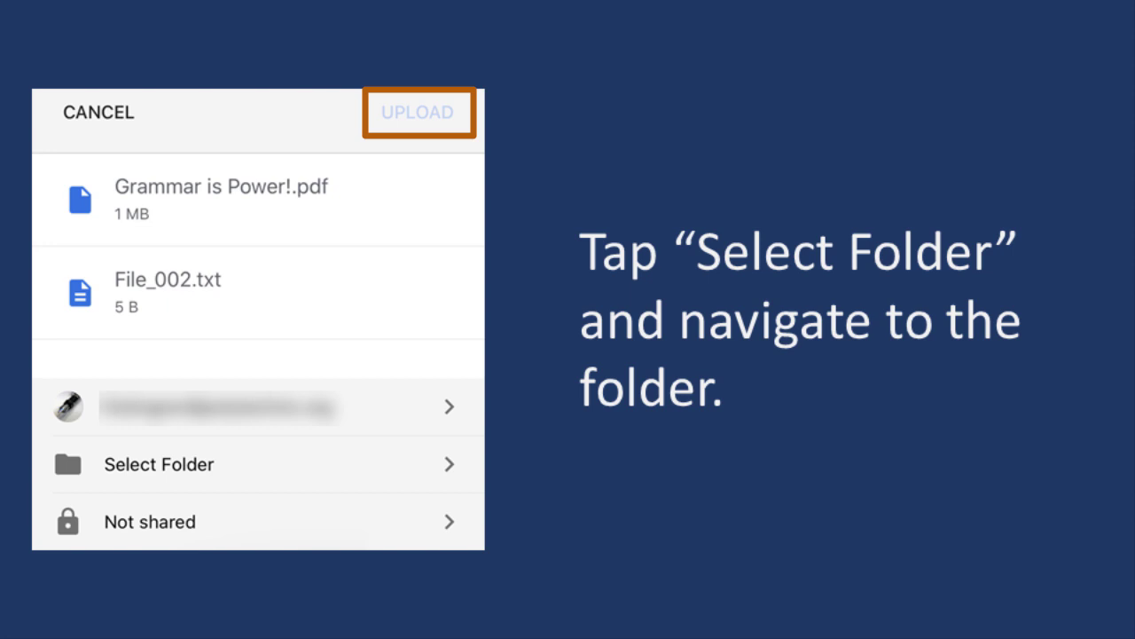
left_click(158, 464)
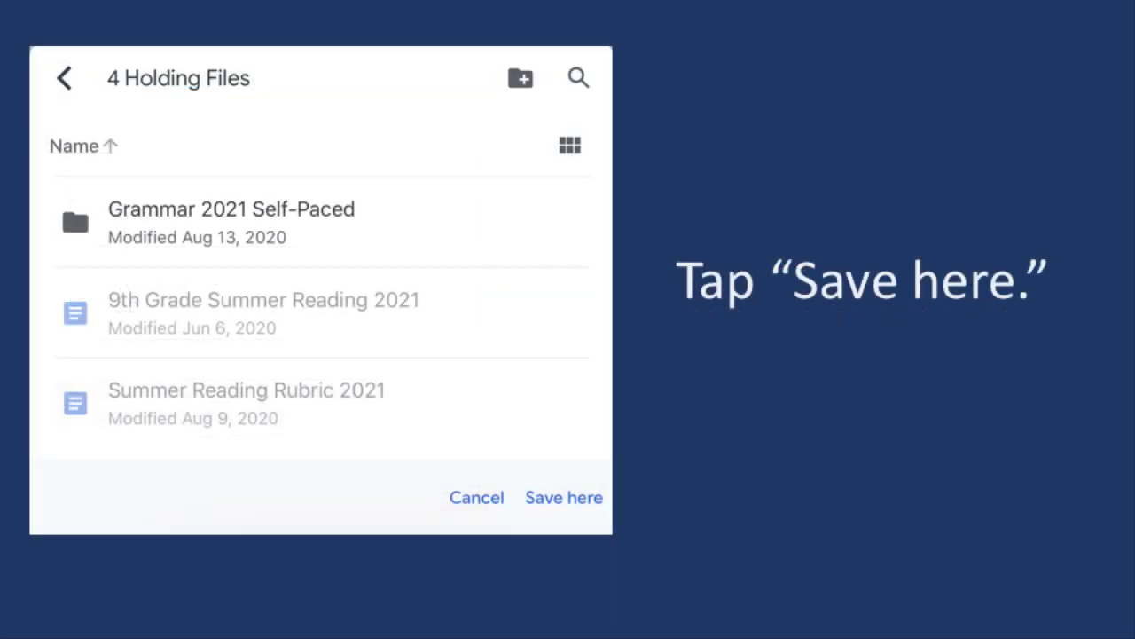
left_click(563, 498)
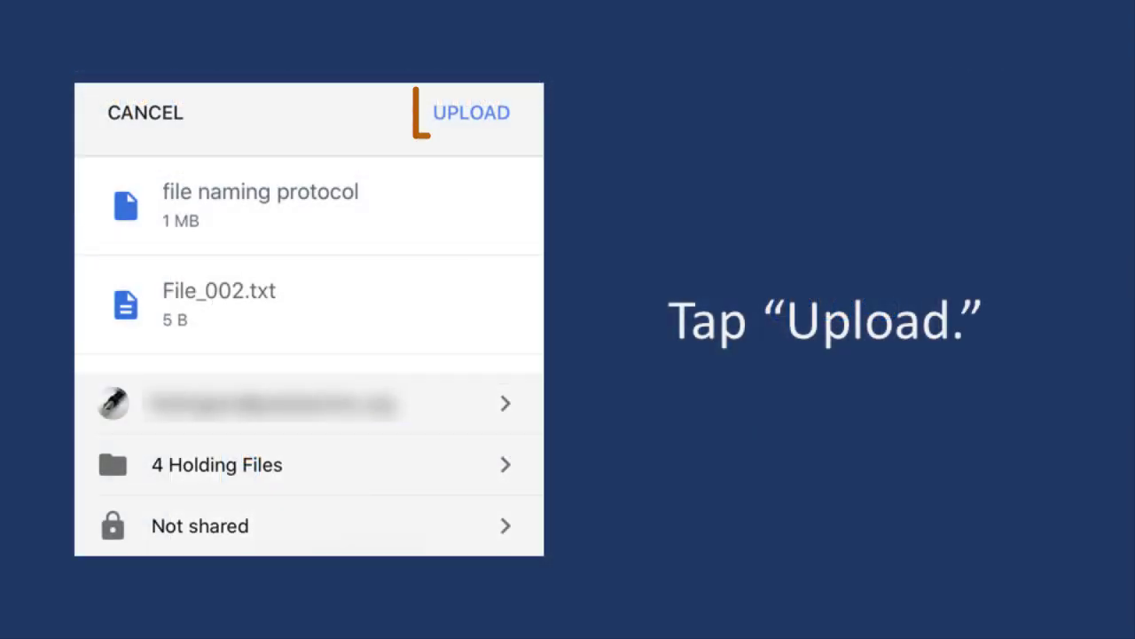
Upload the 'file naming protocol' PDF into 4 Holding Files and view it listed
left_click(471, 112)
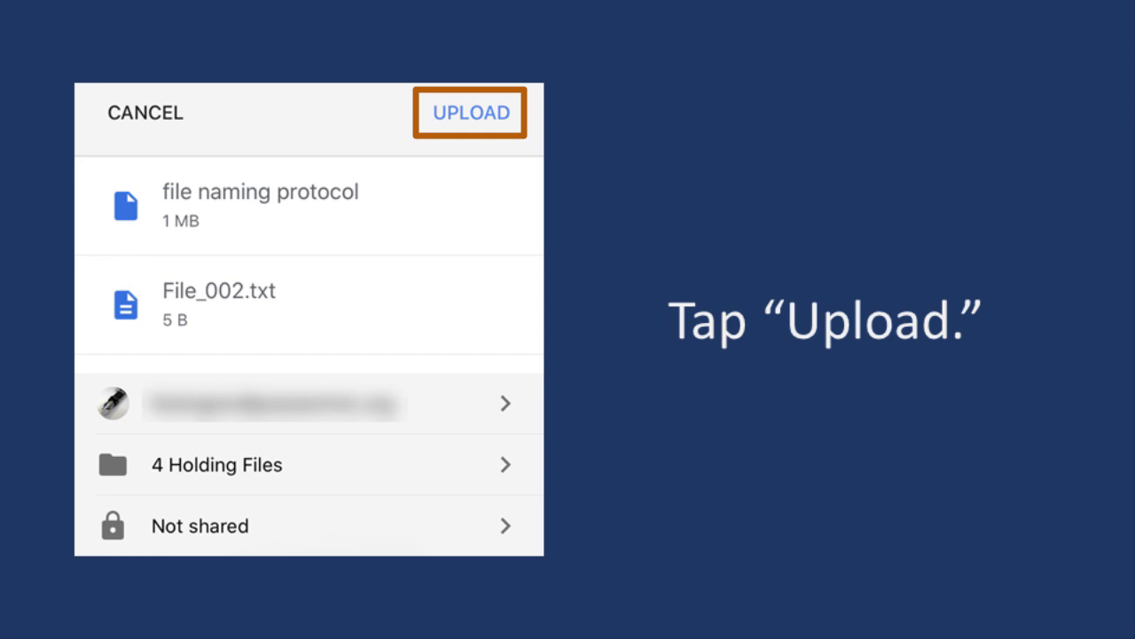
left_click(470, 113)
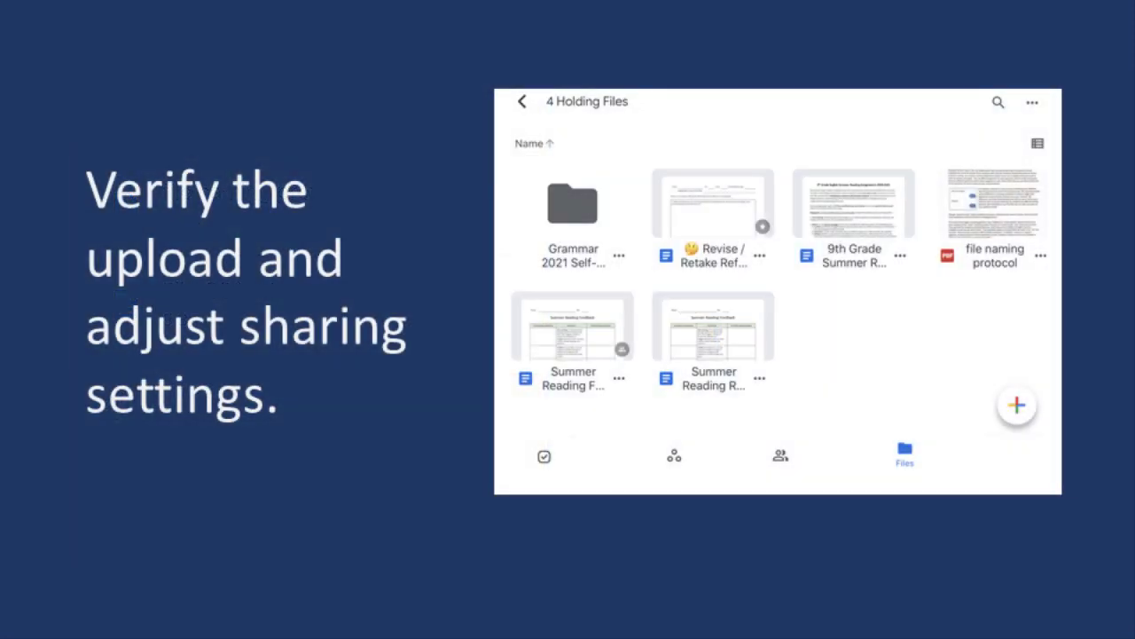
left_click(994, 204)
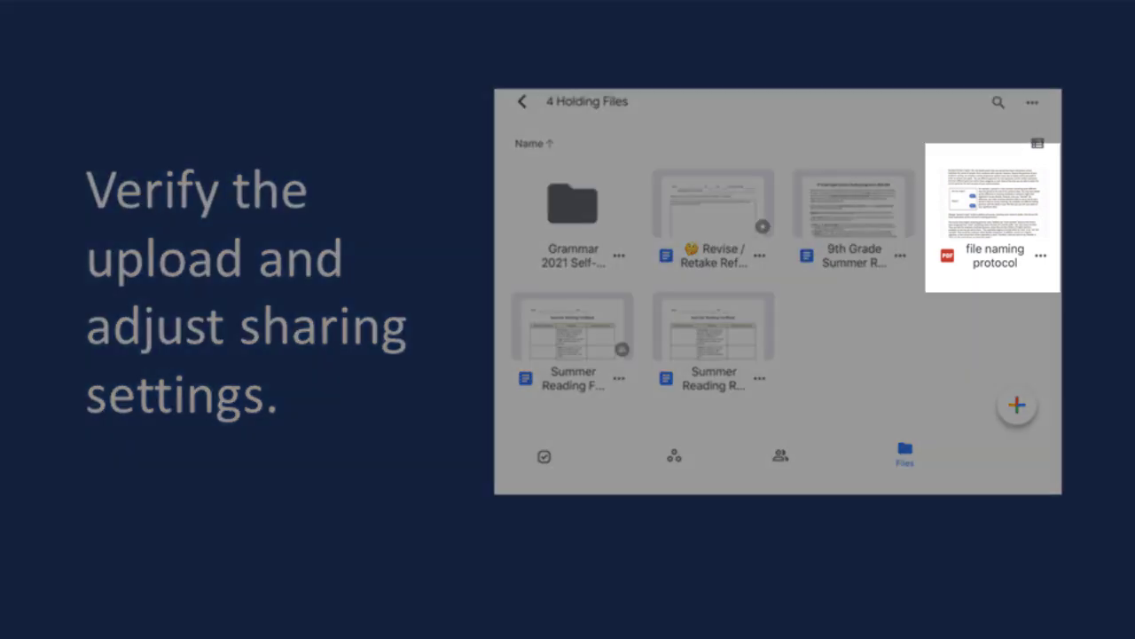